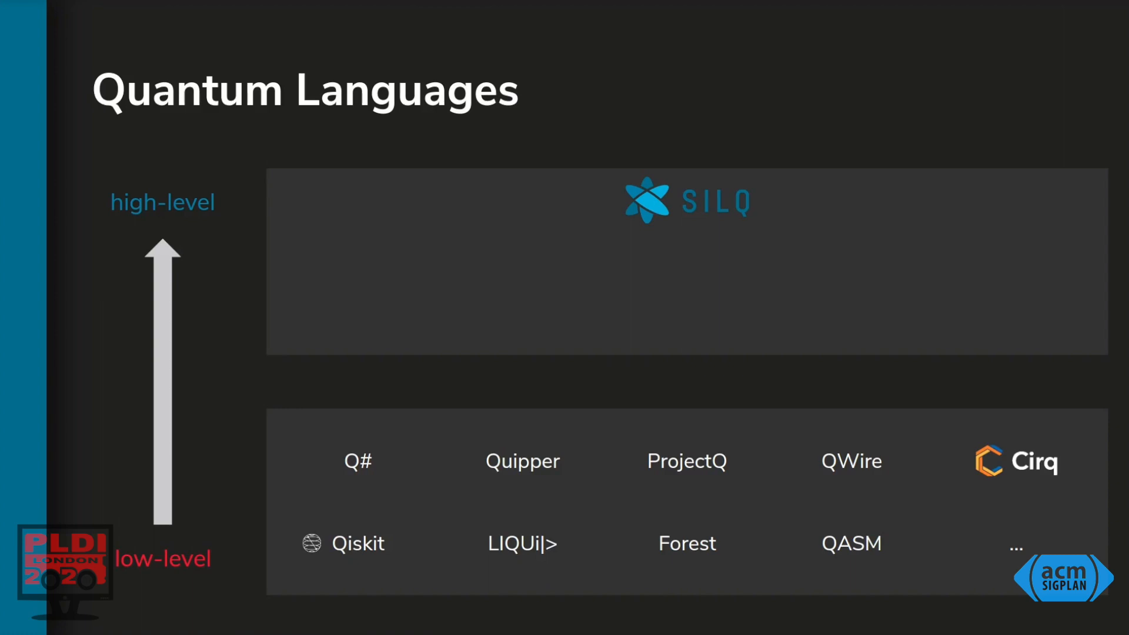
Advance to the Quantum Type System slide introducing mfree, const, qfree and classical
key("Right")
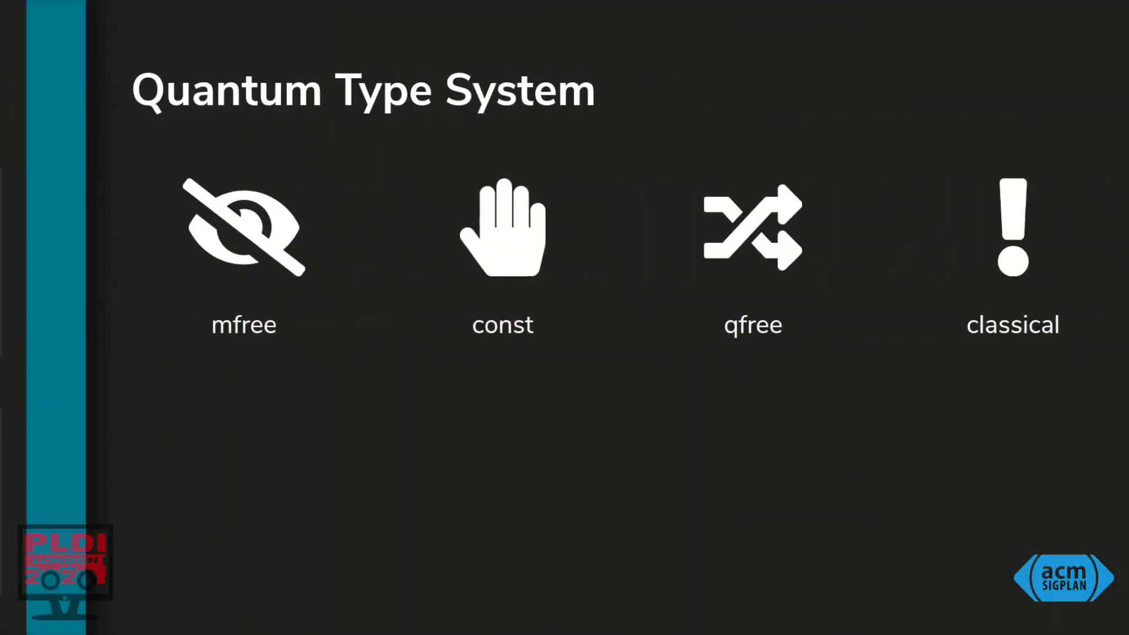